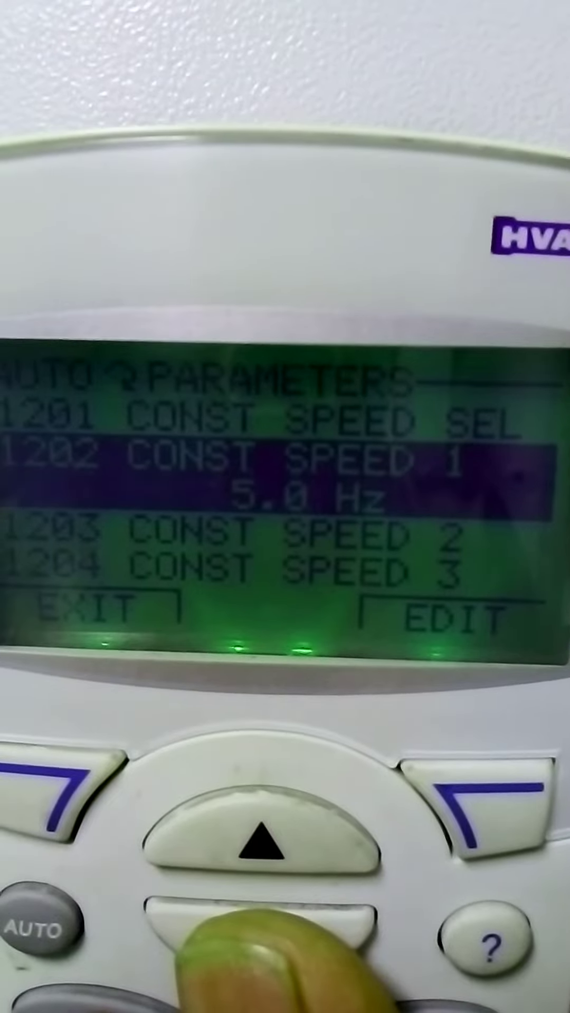
Step: Scroll from CONST SPEED 1 (5.0 Hz) down to parameter 1204 CONST SPEED 3
click(259, 930)
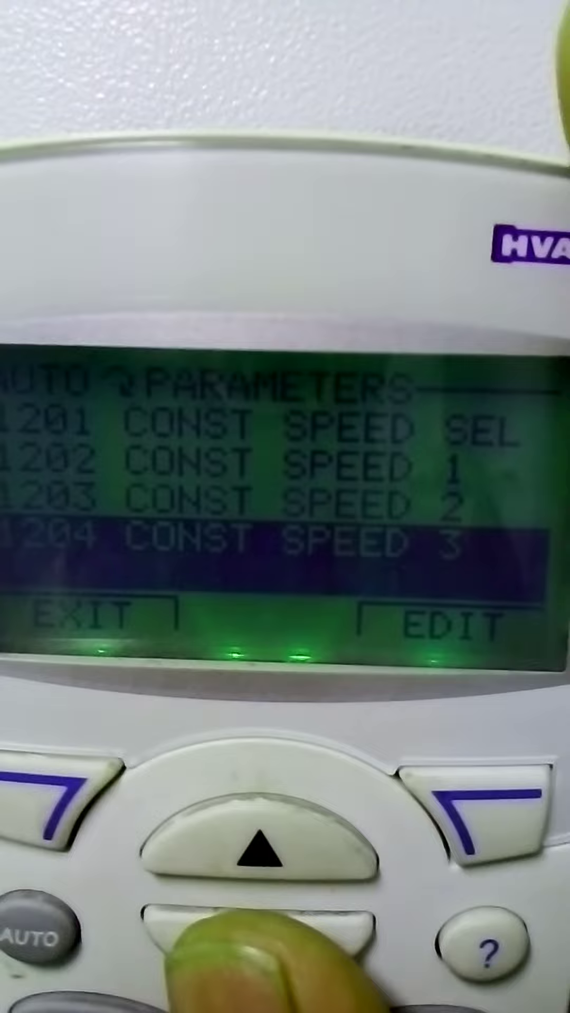